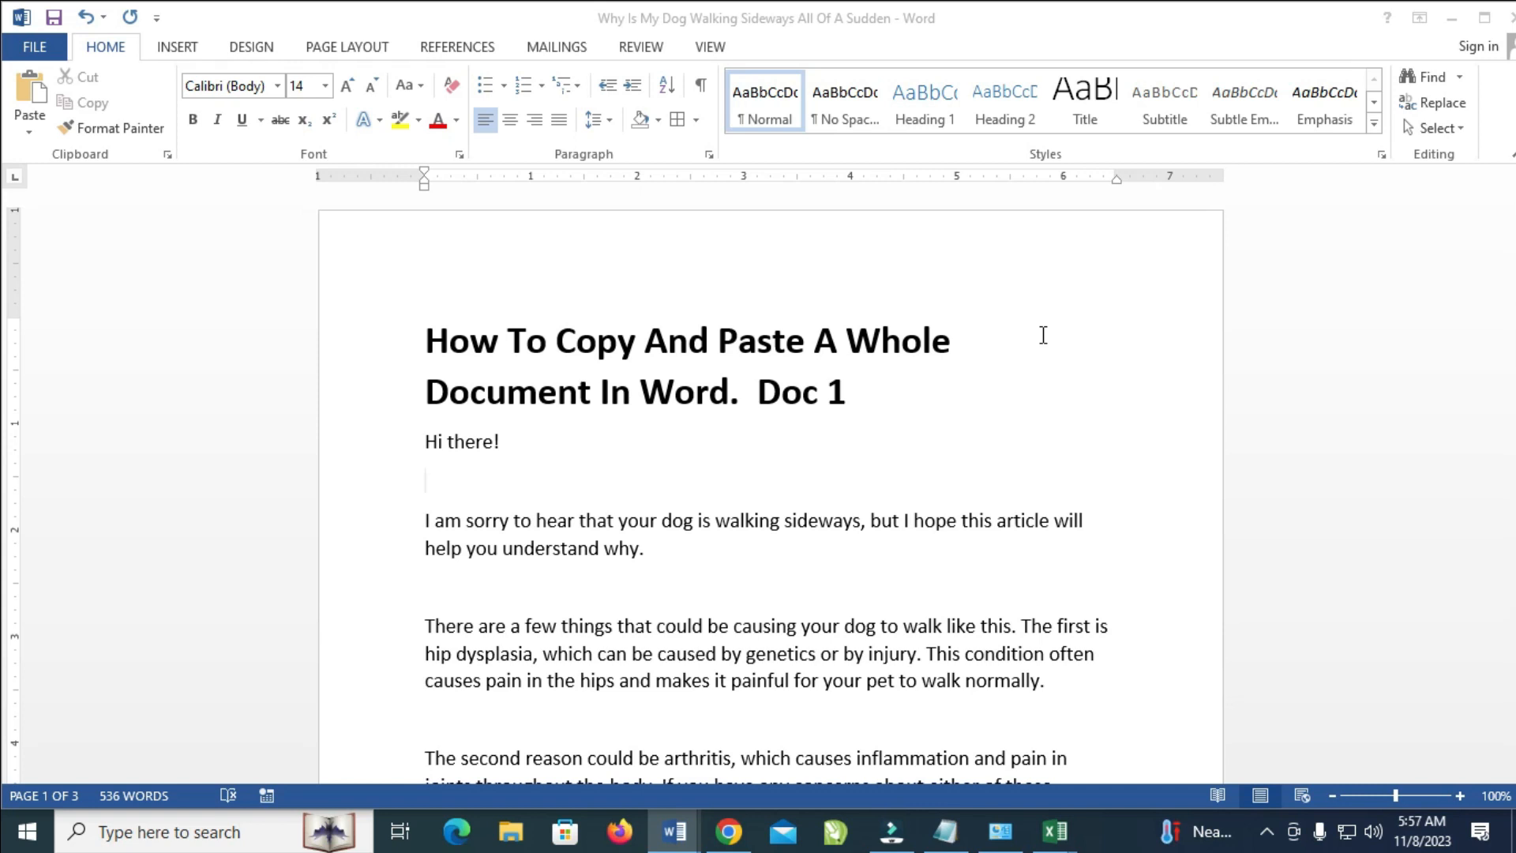
Select all 536 words of Doc 1, tables included, and scroll to confirm the highlight.
{"action": "scroll", "scroll_direction": "down", "scroll_amount": 3}
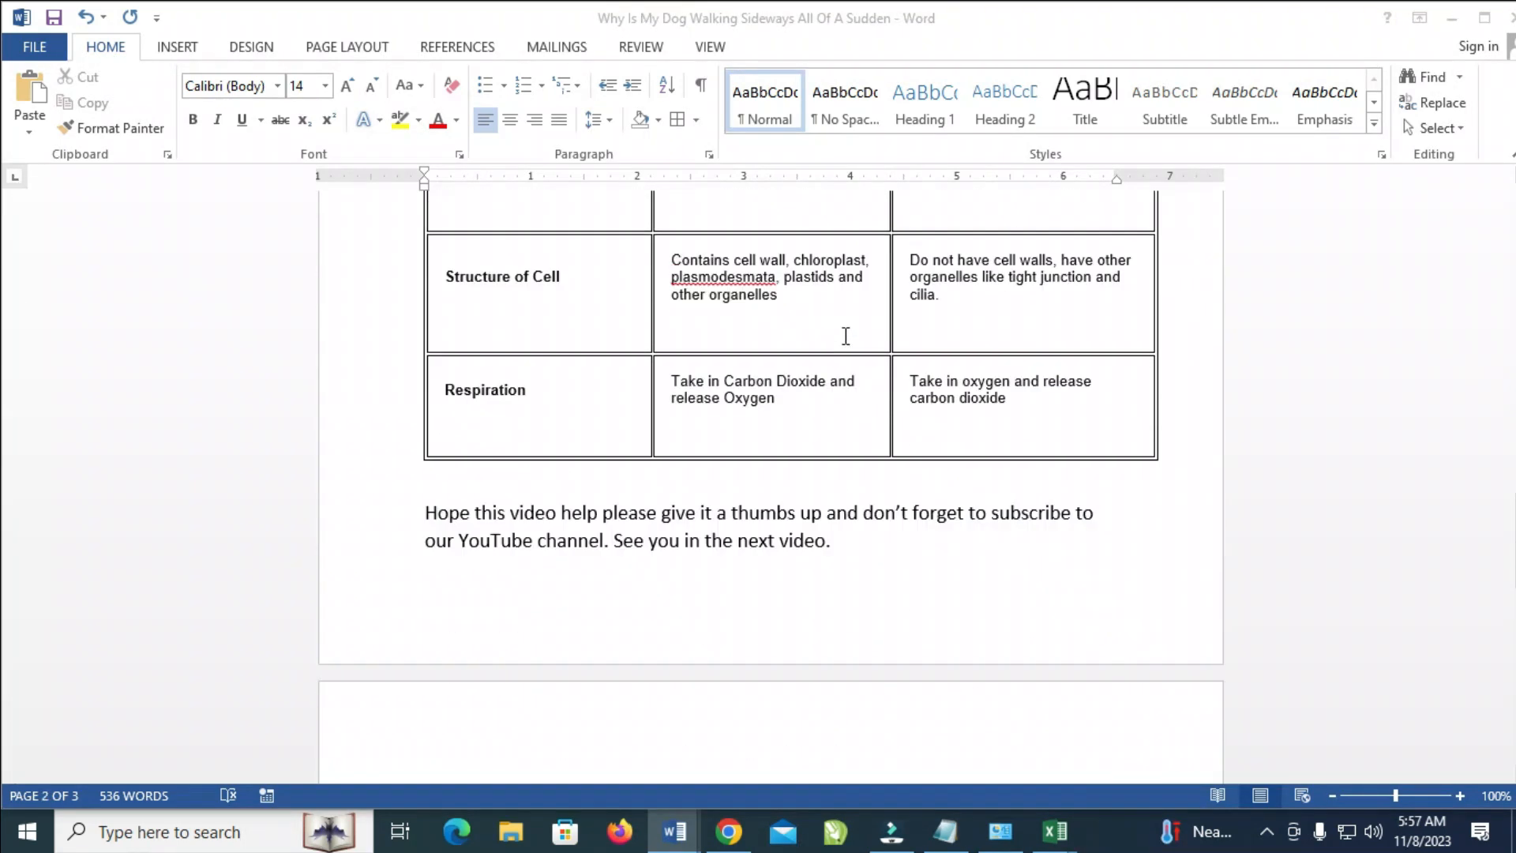
{"action": "scroll", "scroll_direction": "down", "scroll_amount": 3}
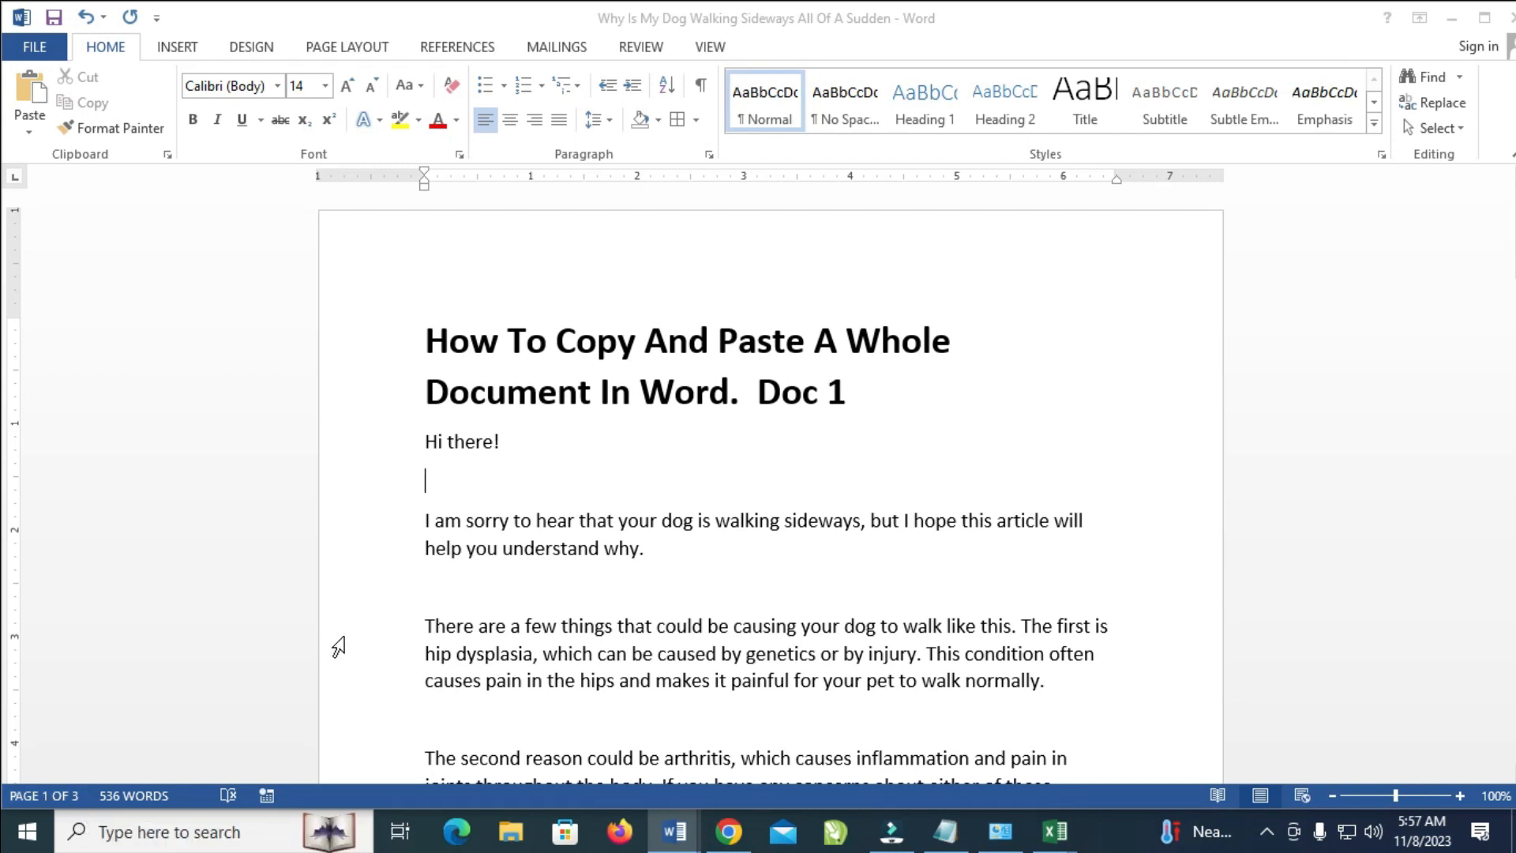
{"action": "key", "text": "ctrl+a"}
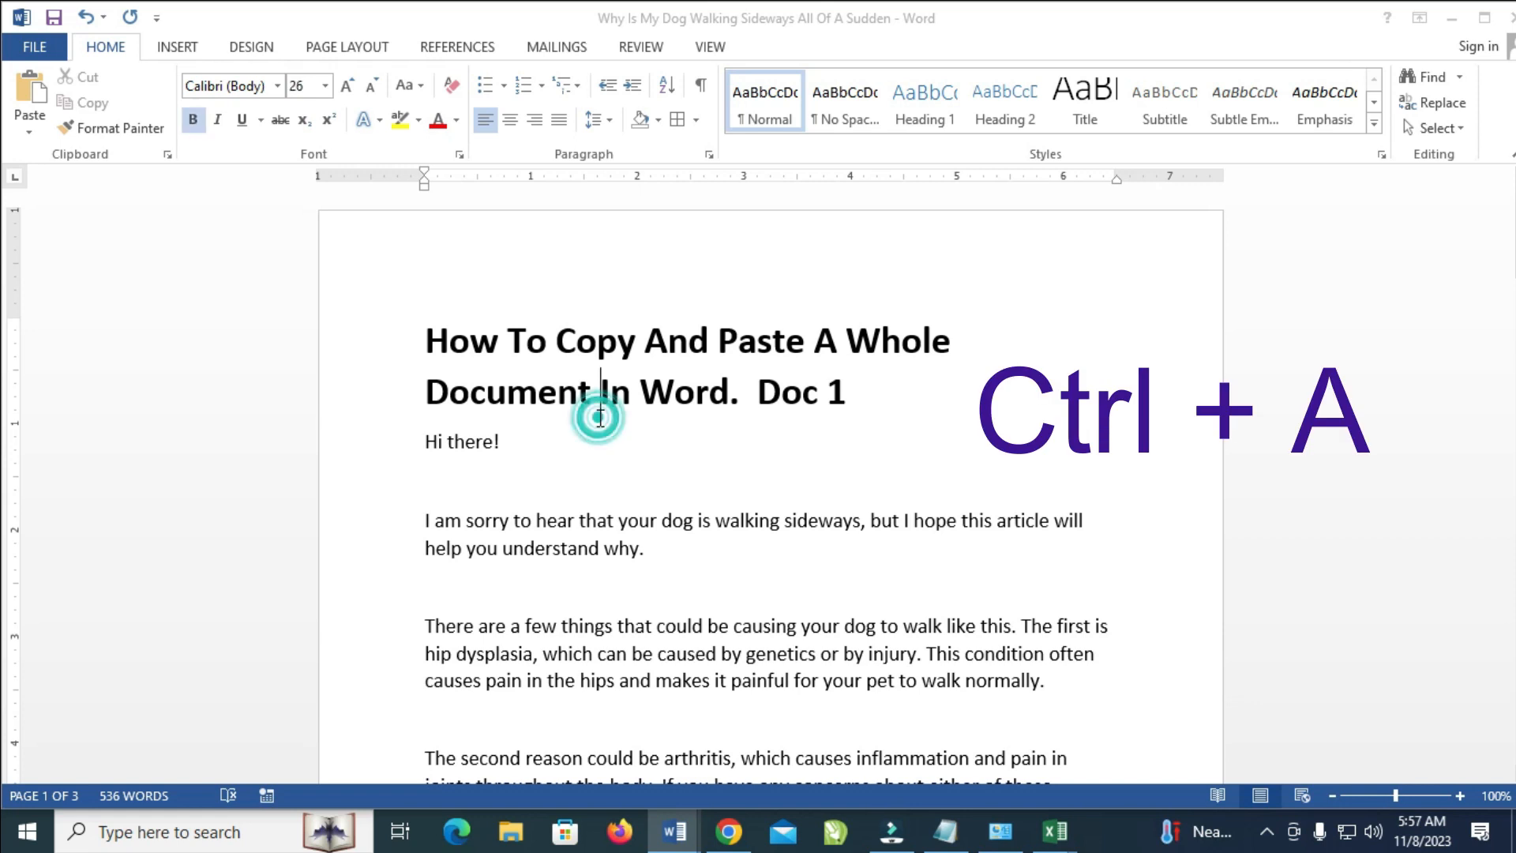
{"action": "left_click", "coordinate": [572, 444]}
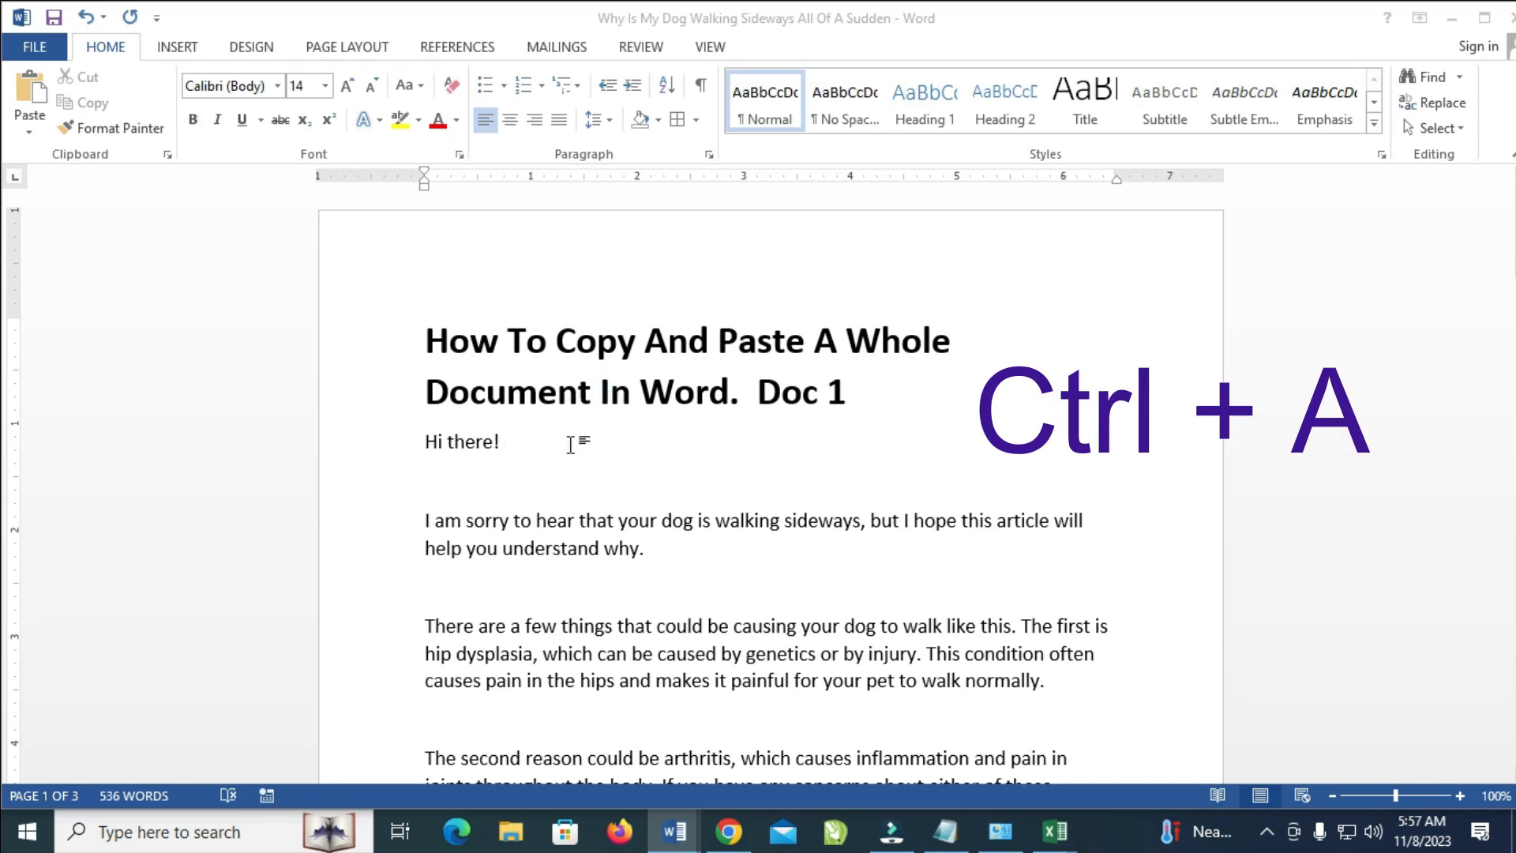
{"action": "key", "text": "ctrl+a"}
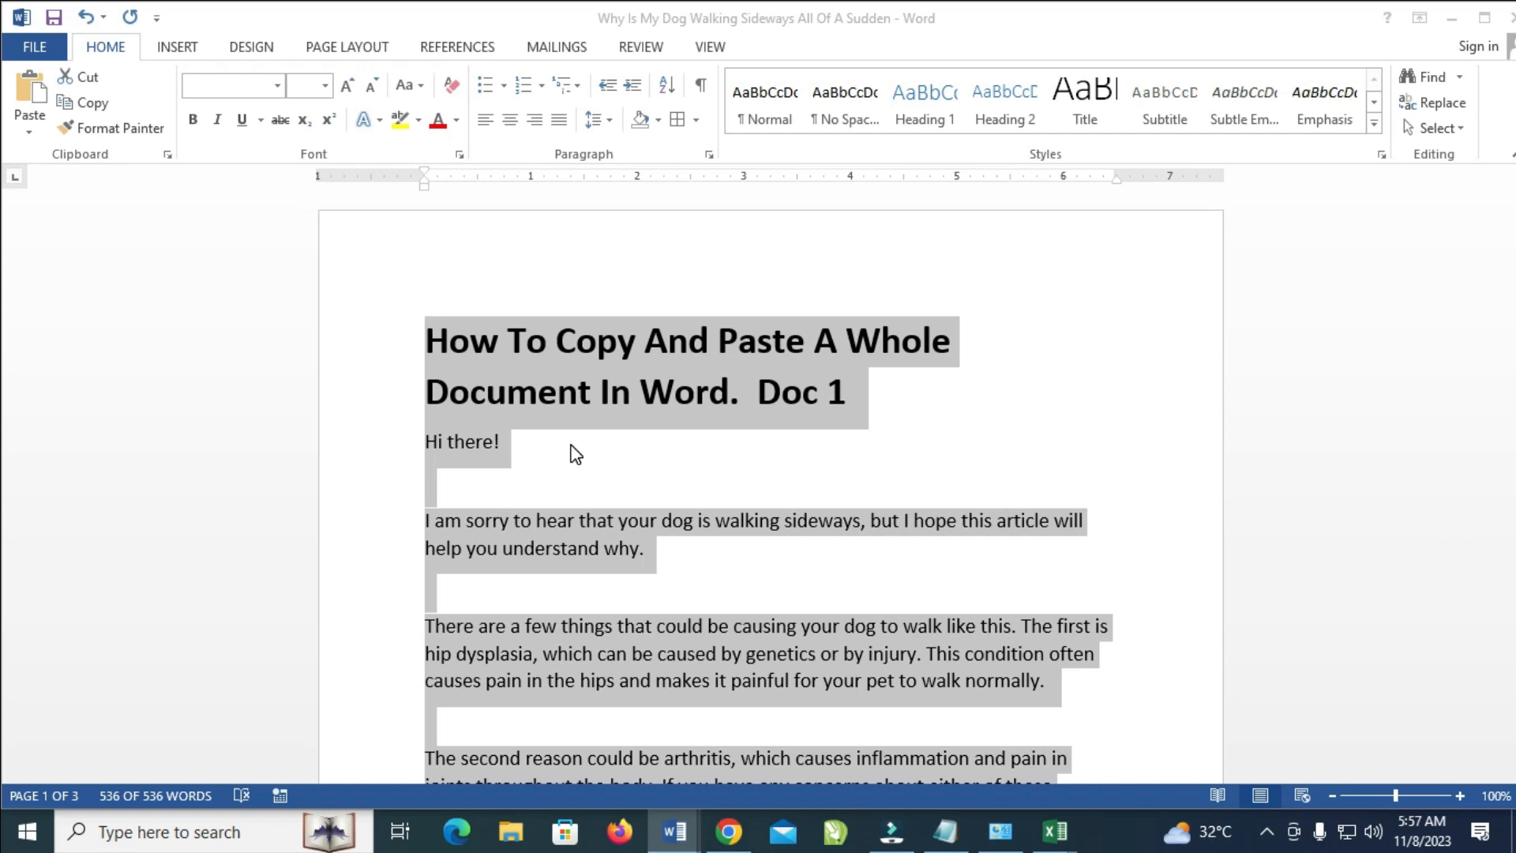
{"action": "scroll", "scroll_direction": "down", "scroll_amount": 3}
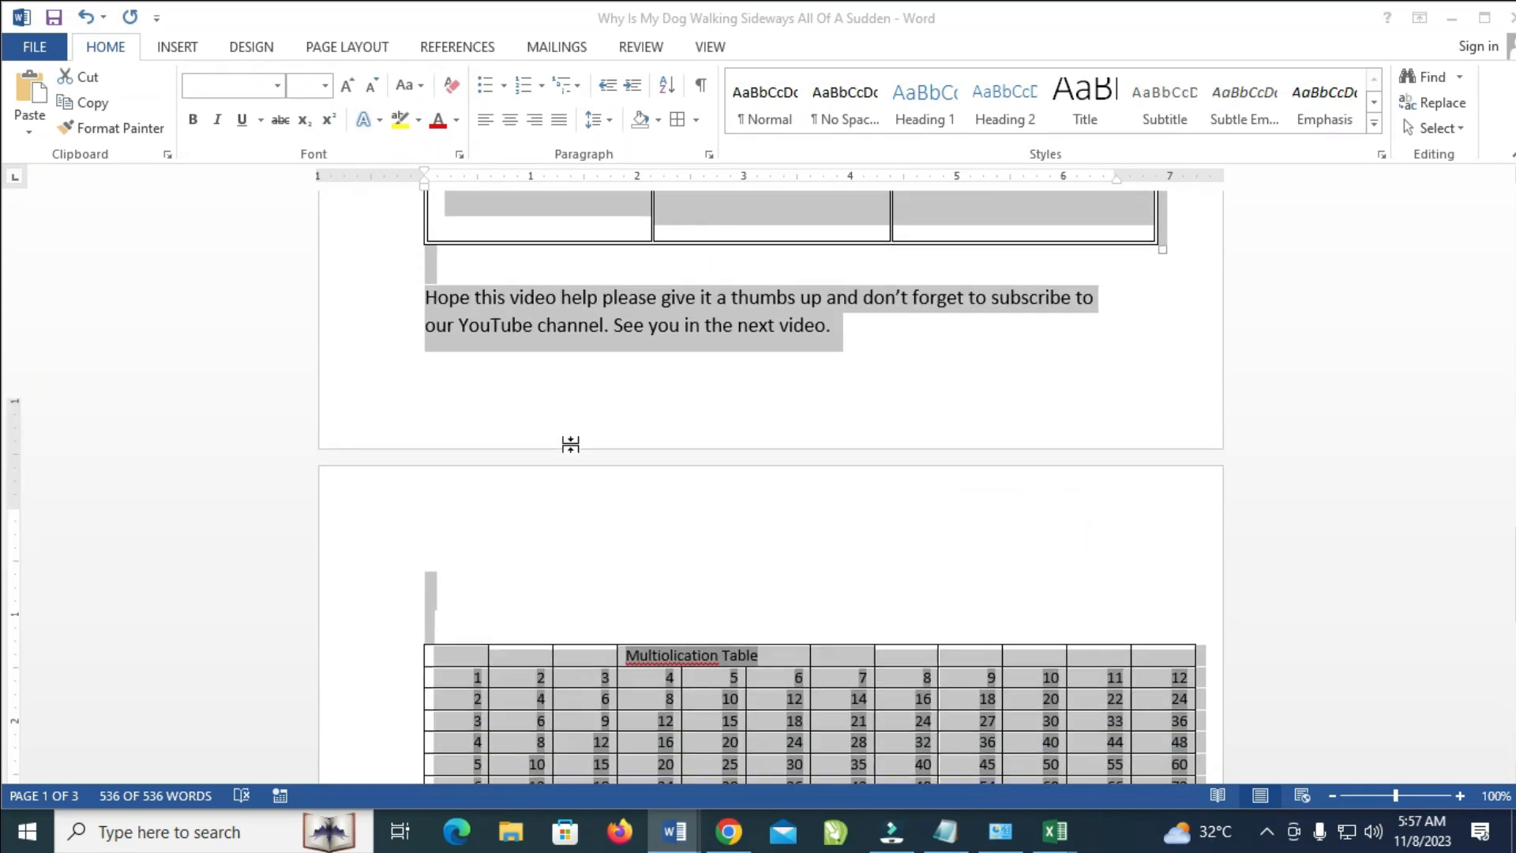
{"action": "scroll", "scroll_direction": "down", "scroll_amount": 3}
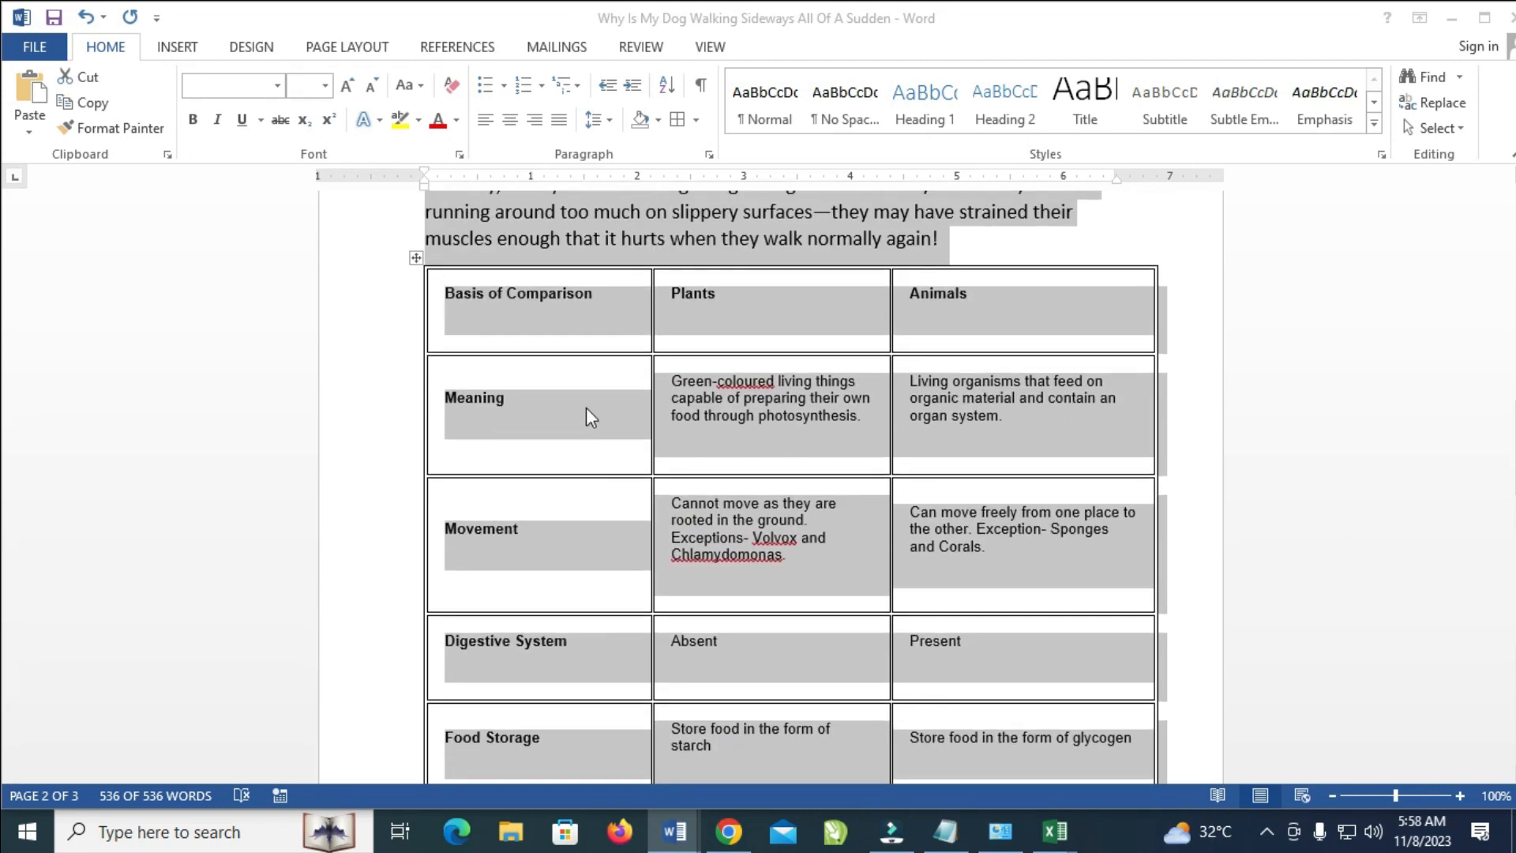
{"action": "scroll", "scroll_direction": "down", "scroll_amount": 3}
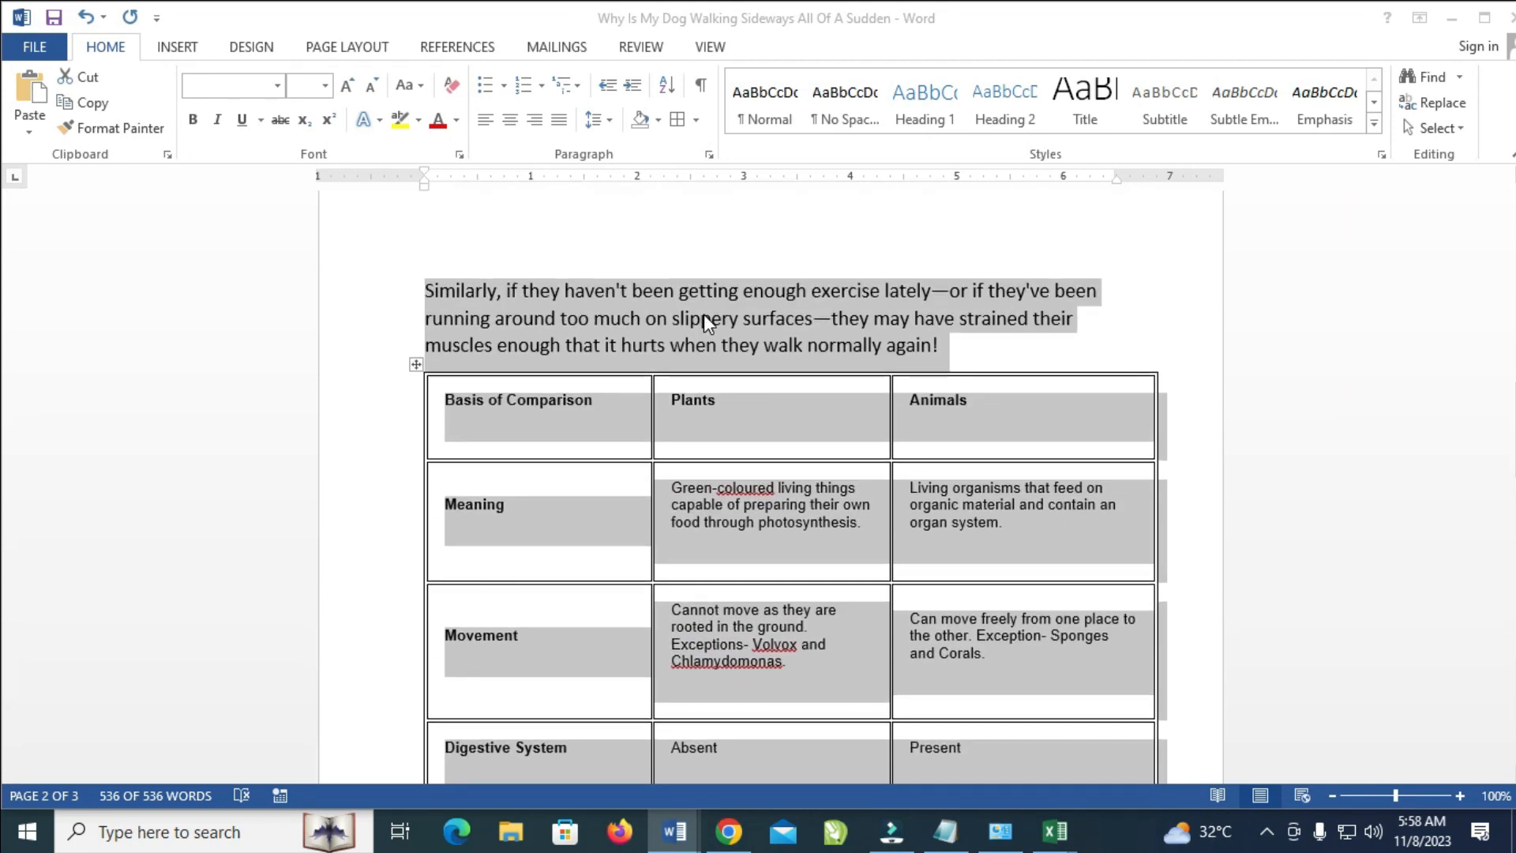
Bring up the context menu on the selected Doc 1 content.
{"action": "right_click", "coordinate": [706, 324]}
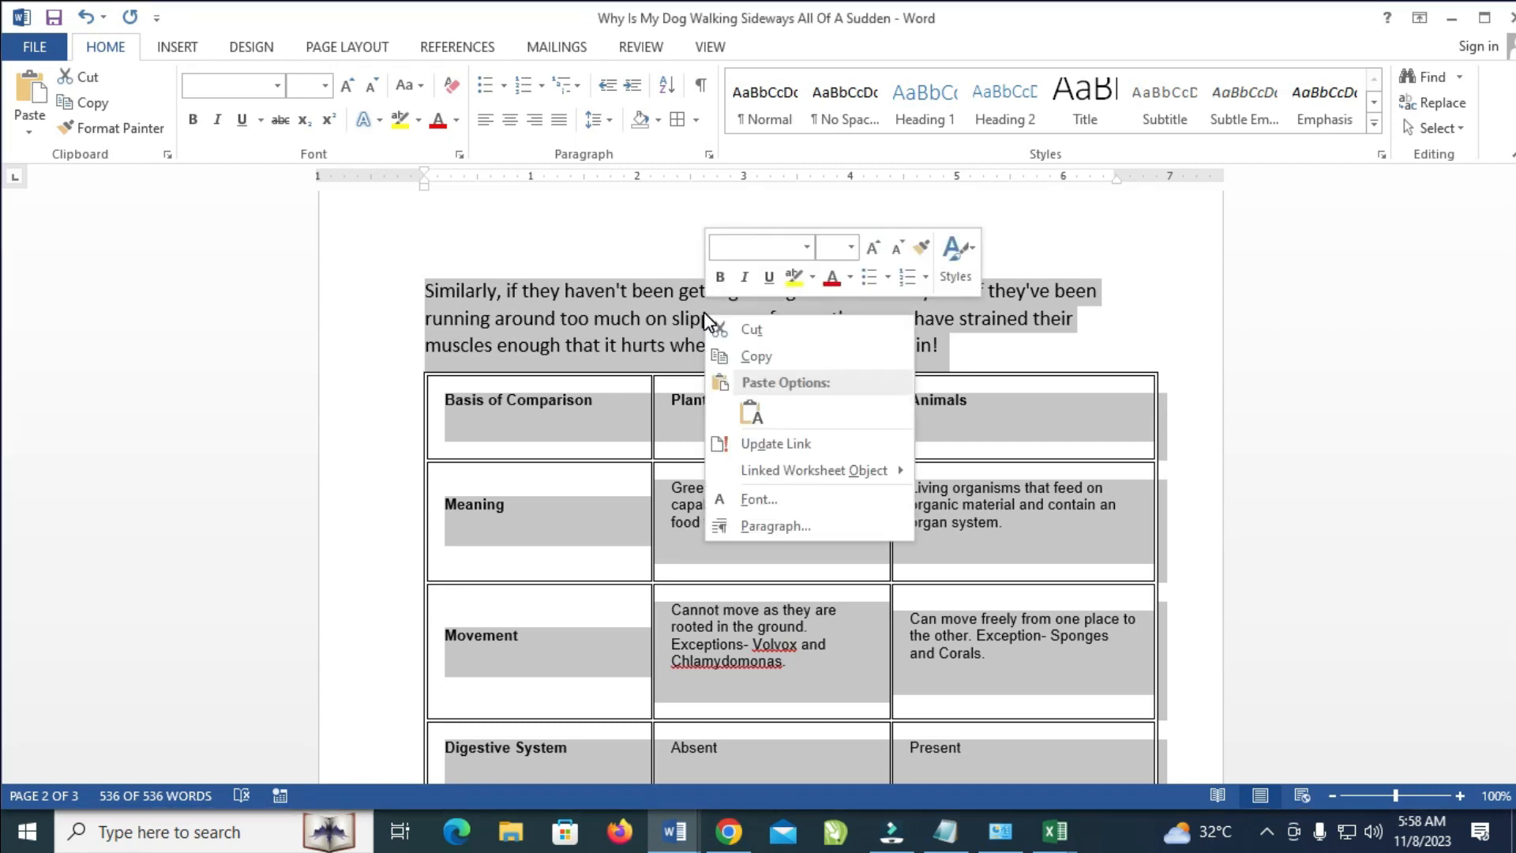
{"action": "mouse_move", "coordinate": [759, 357]}
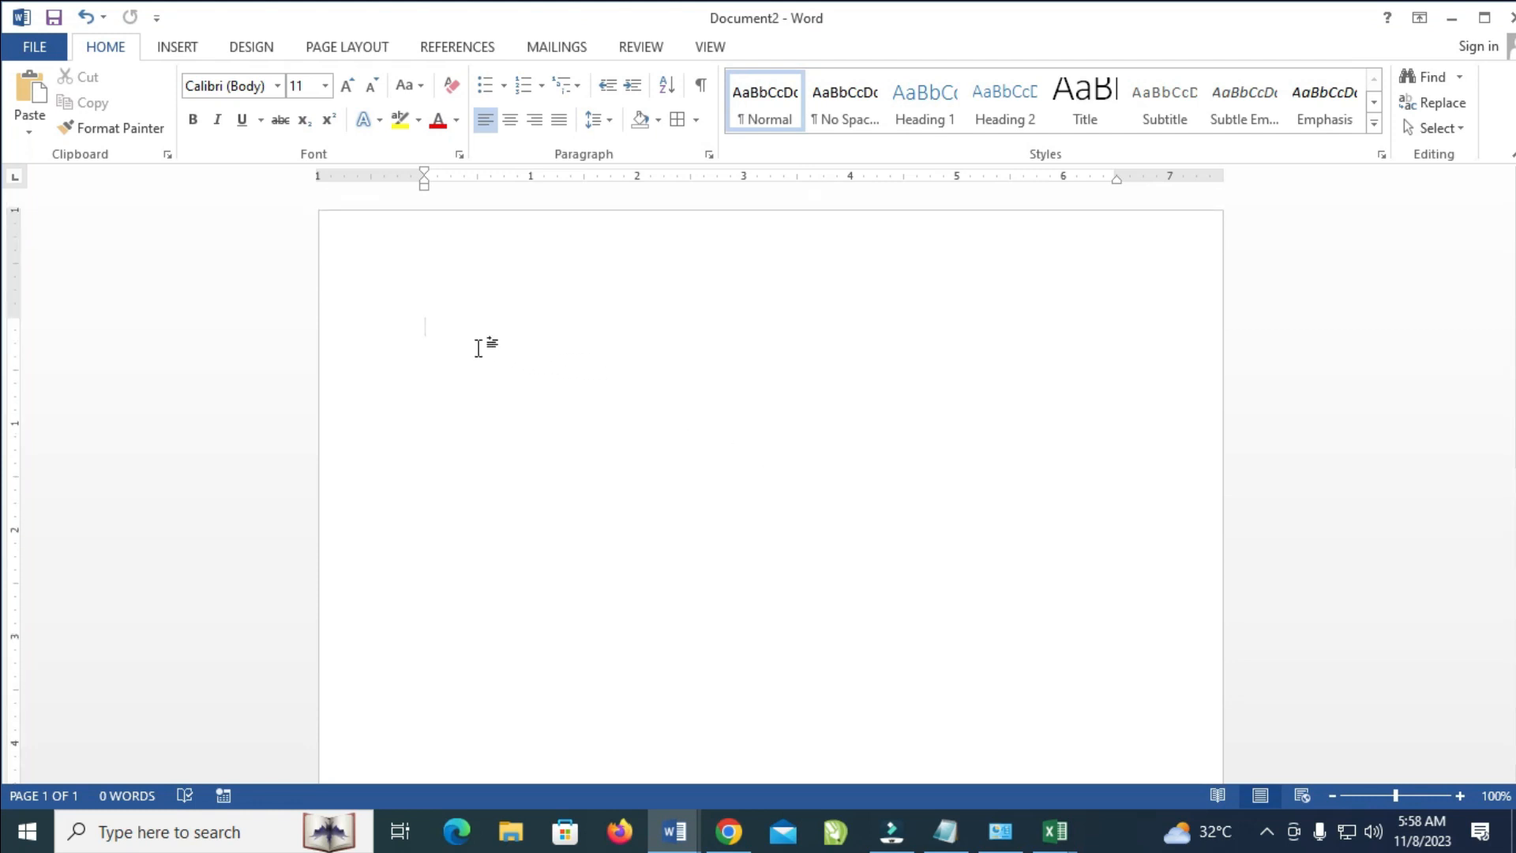
Paste Doc 1 into Document2 using Keep Source Formatting.
{"action": "right_click", "coordinate": [475, 348]}
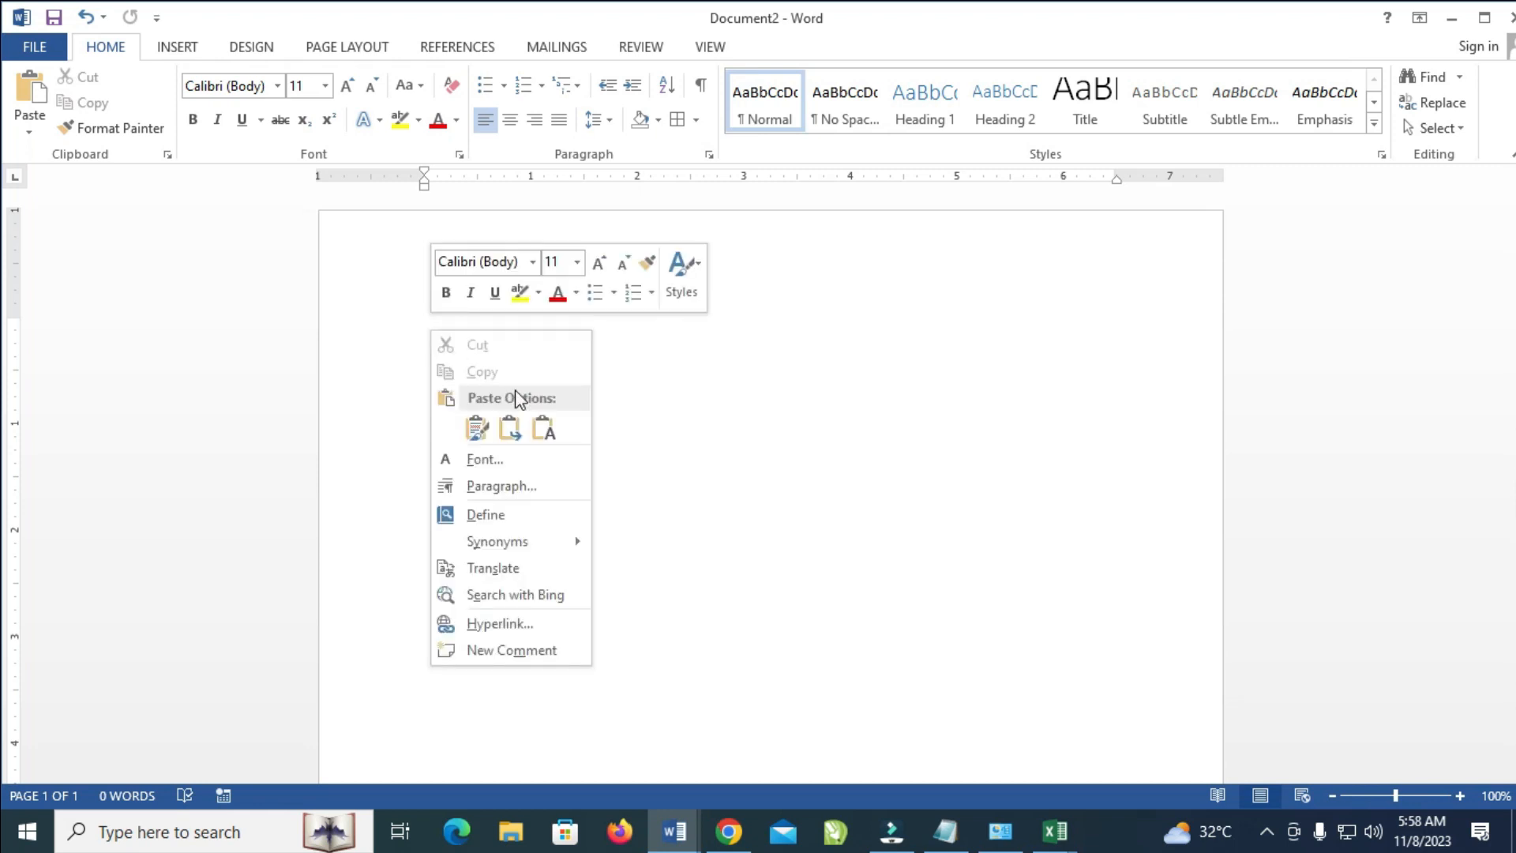
{"action": "left_click", "coordinate": [477, 428]}
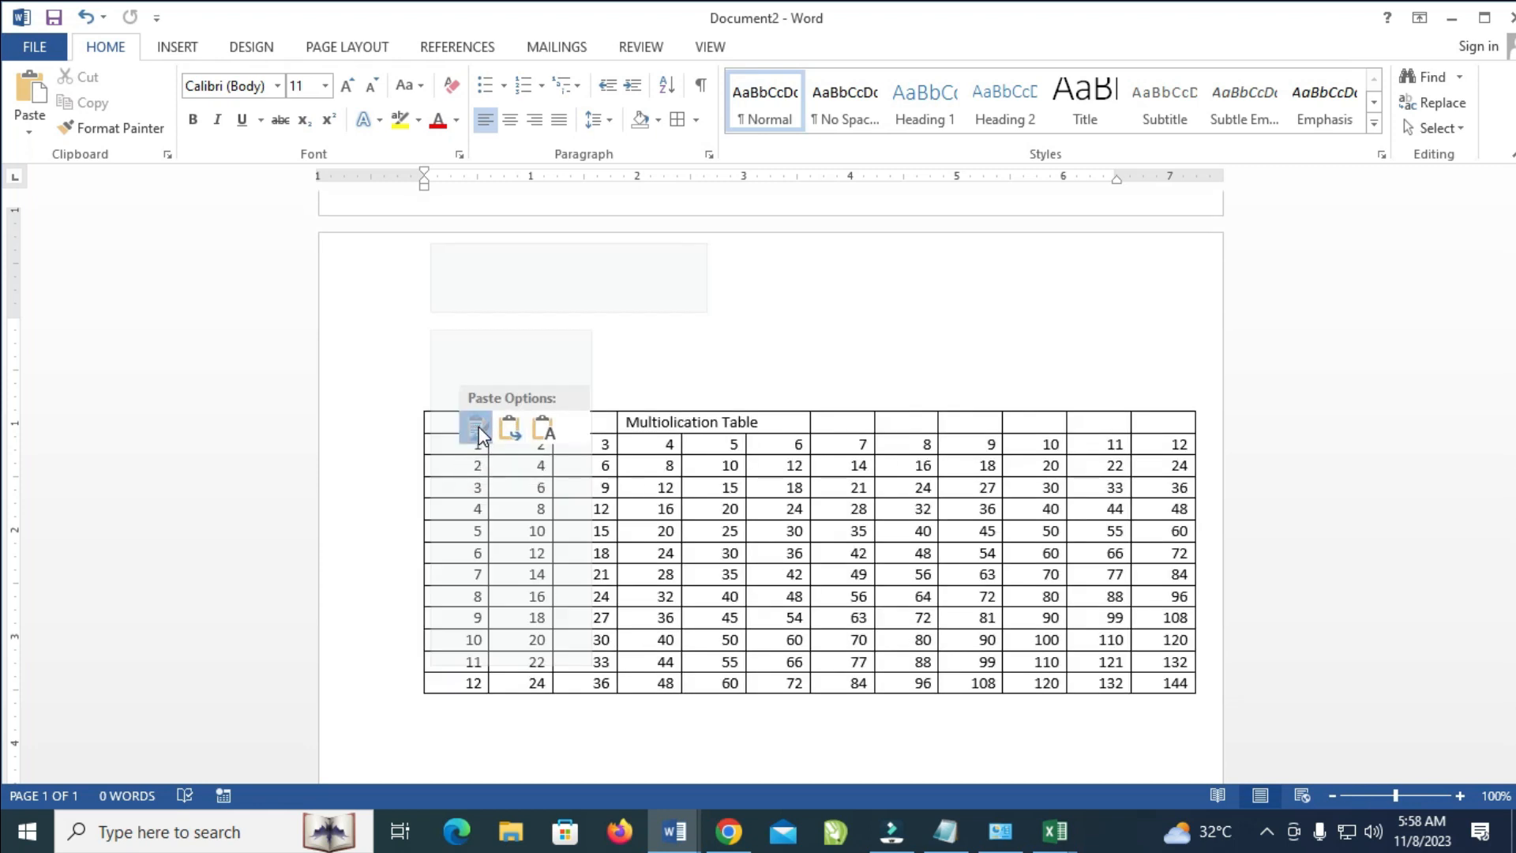
{"action": "left_click", "coordinate": [475, 427]}
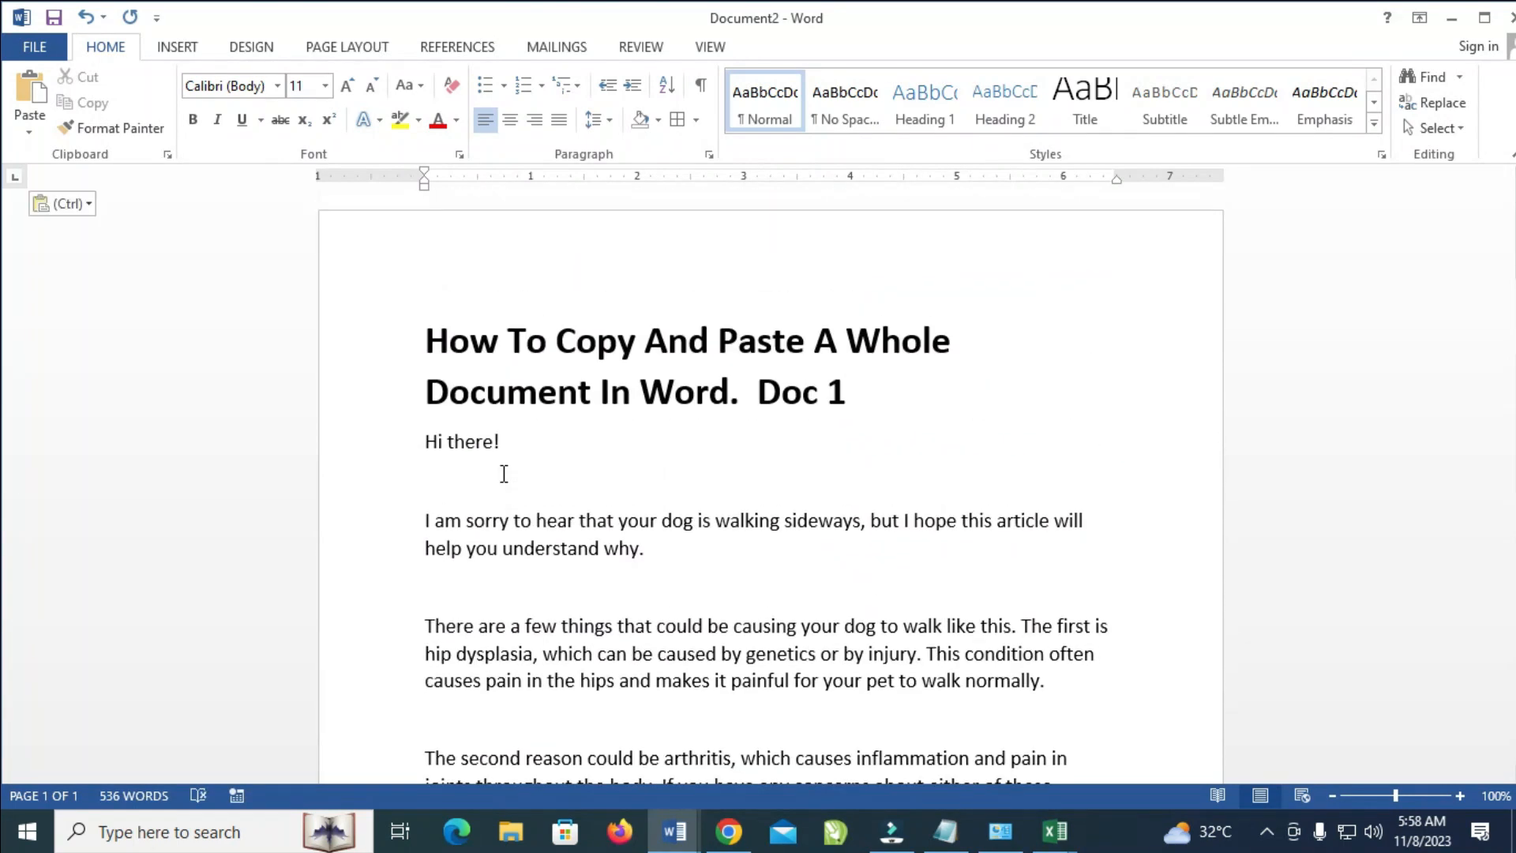
{"action": "scroll", "scroll_direction": "down", "scroll_amount": 3}
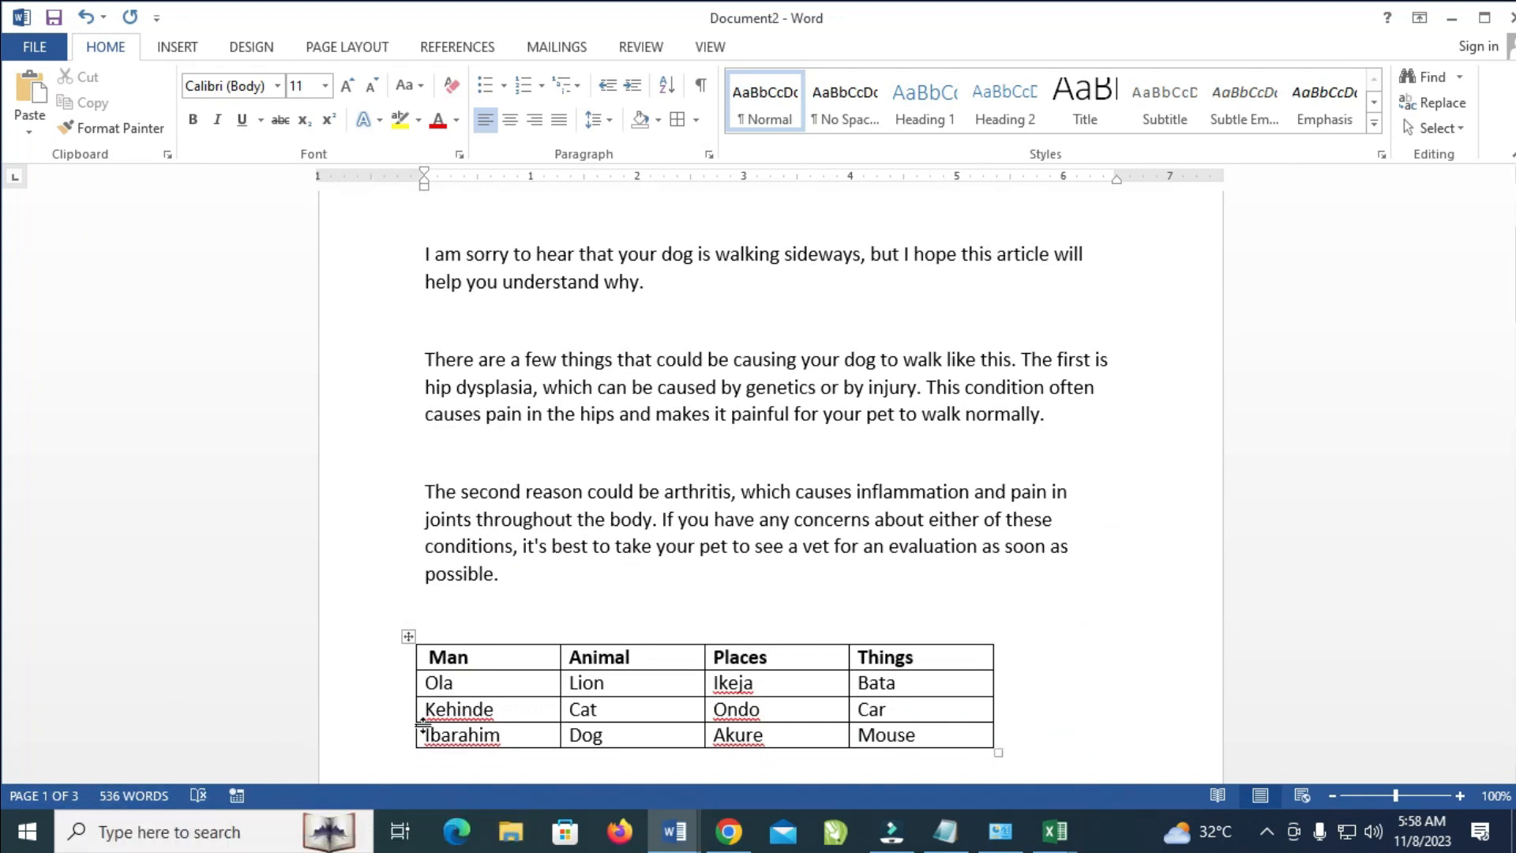
{"action": "scroll", "scroll_direction": "down", "scroll_amount": 3}
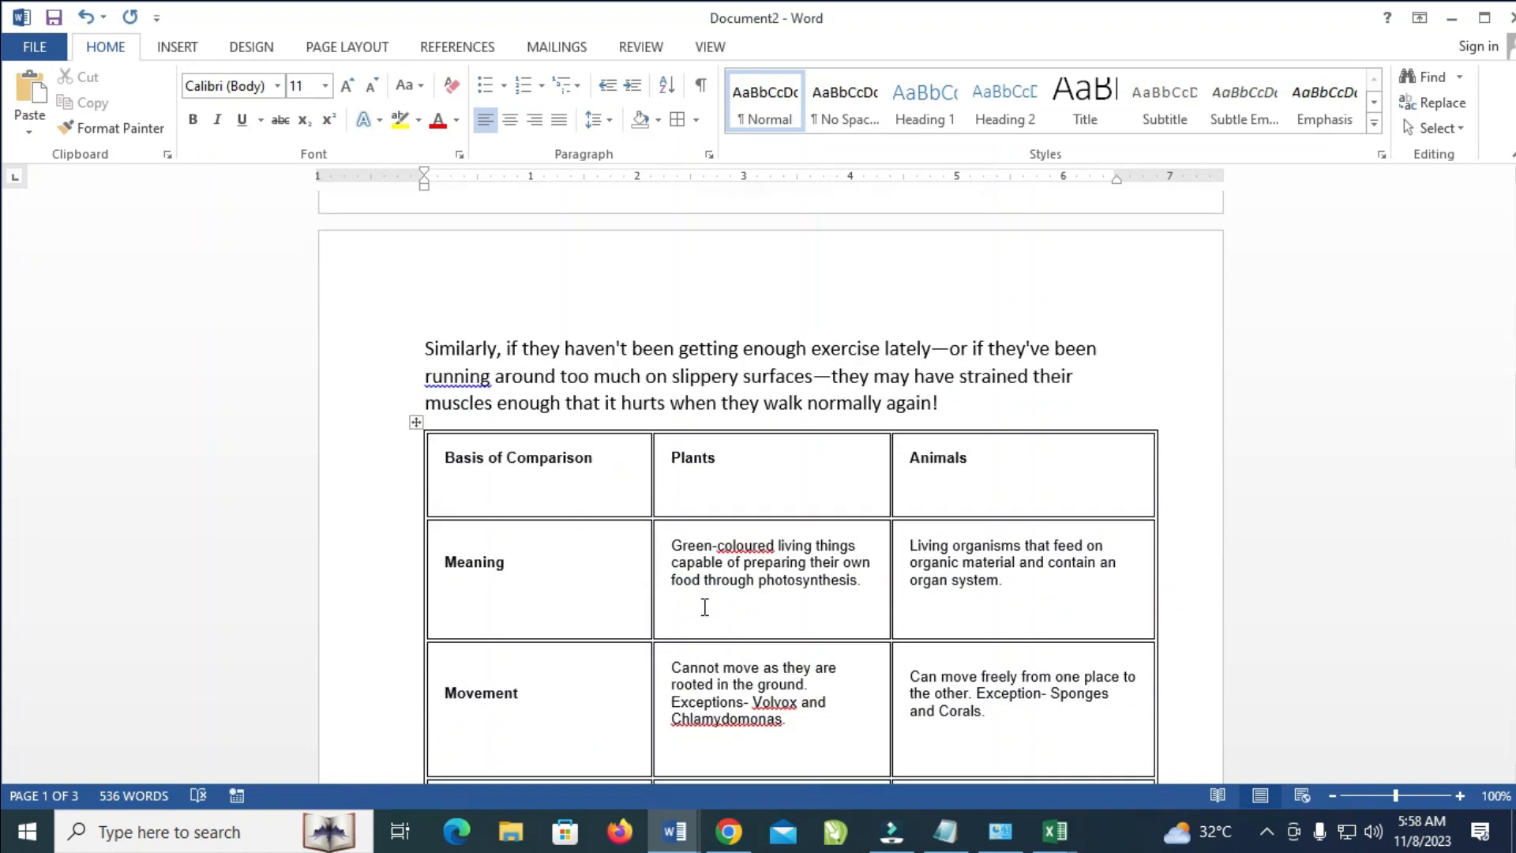